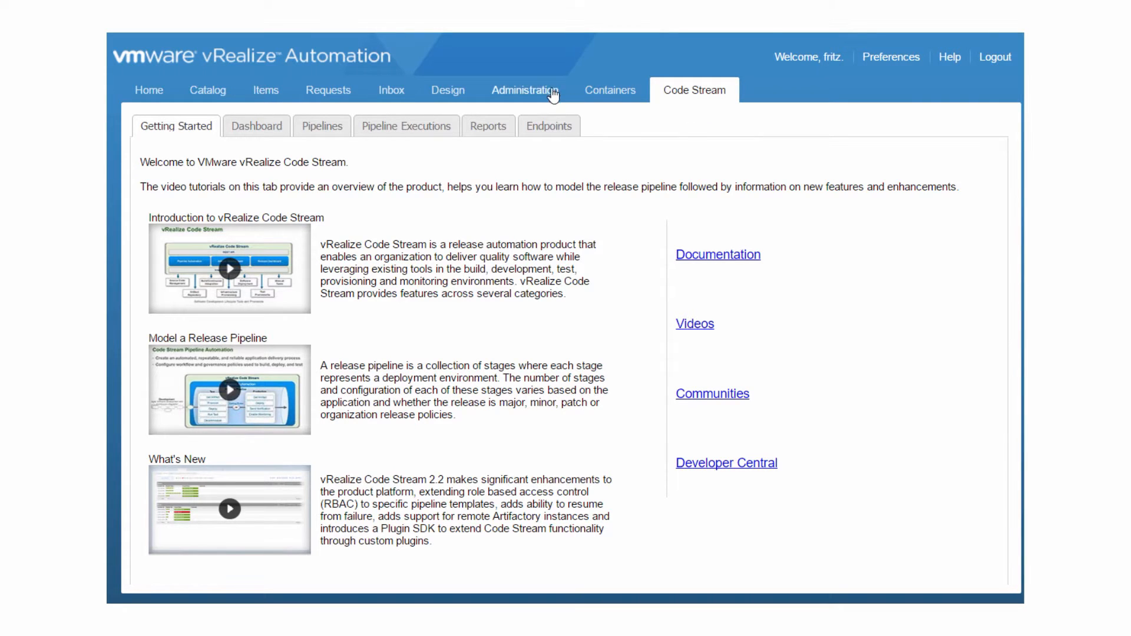
- Search Directory Users and Groups for fritz and review that account's assigned roles
click(524, 90)
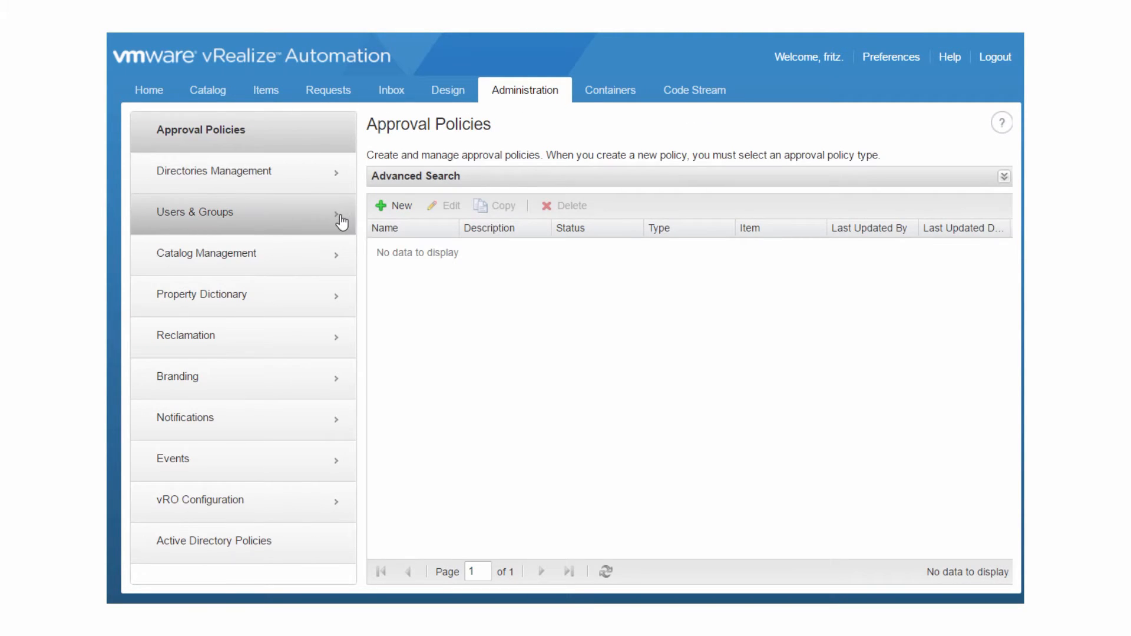
click(195, 212)
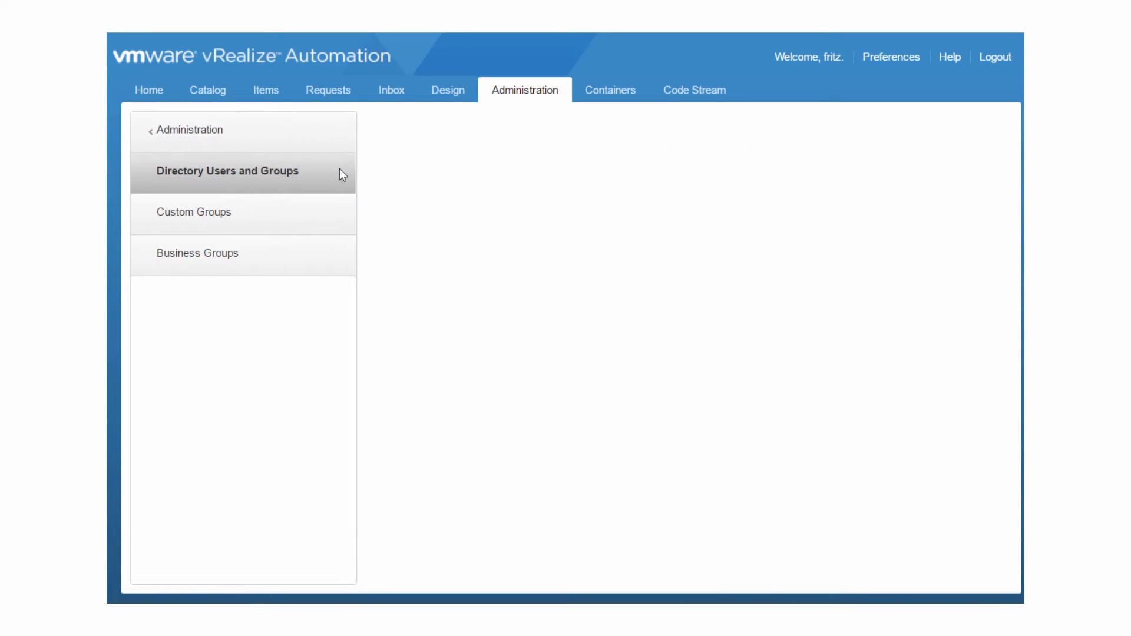
click(228, 171)
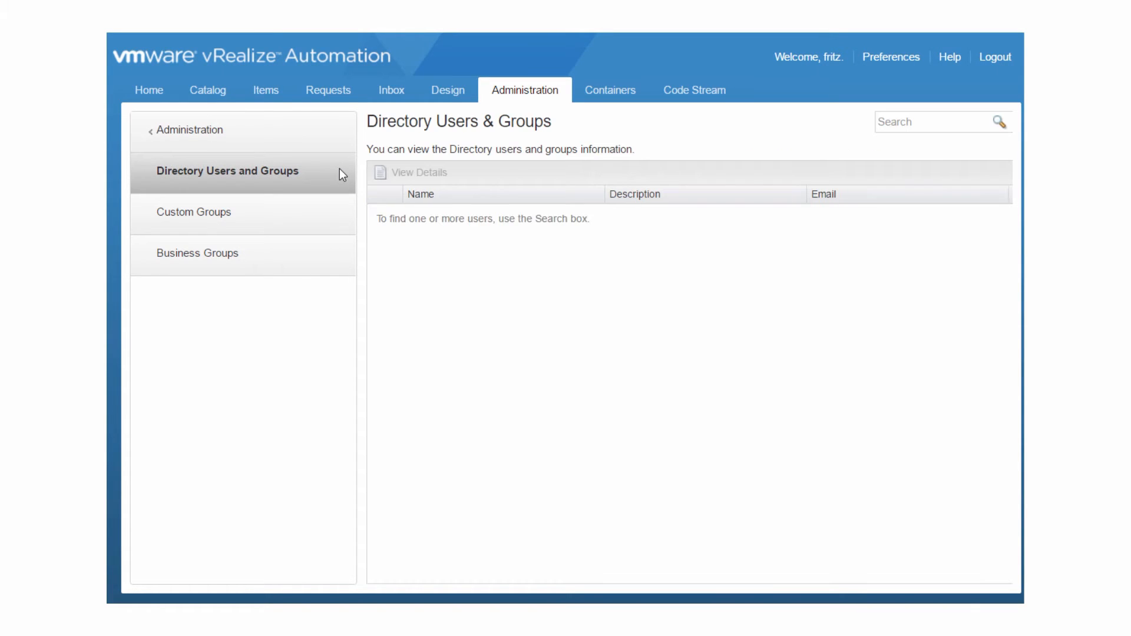
text(fritz)
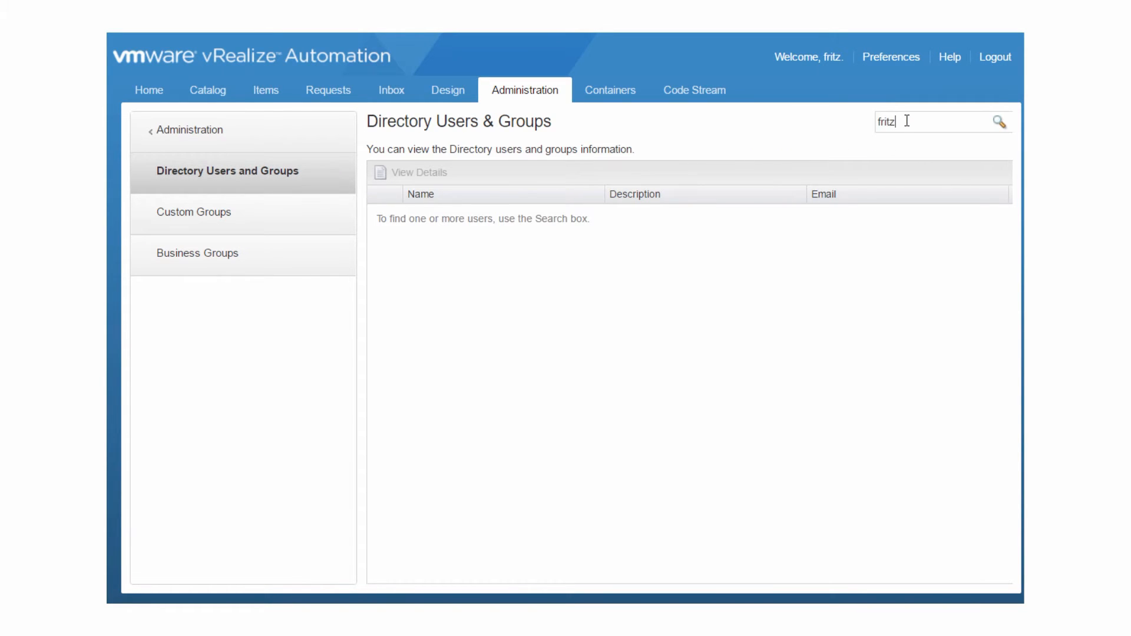
click(1001, 121)
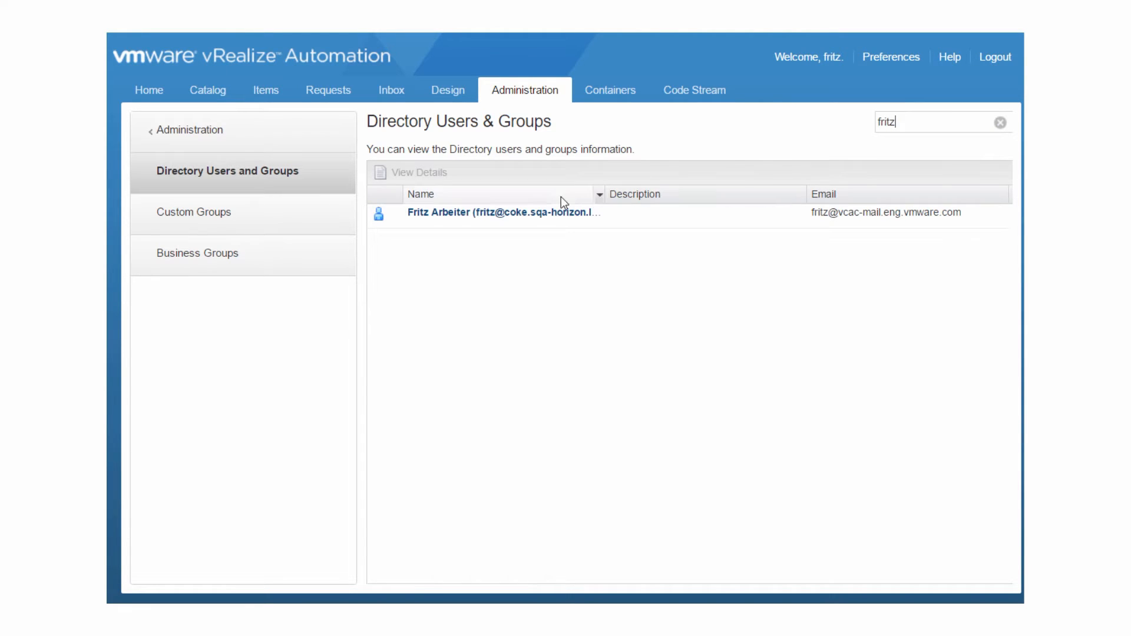
click(503, 212)
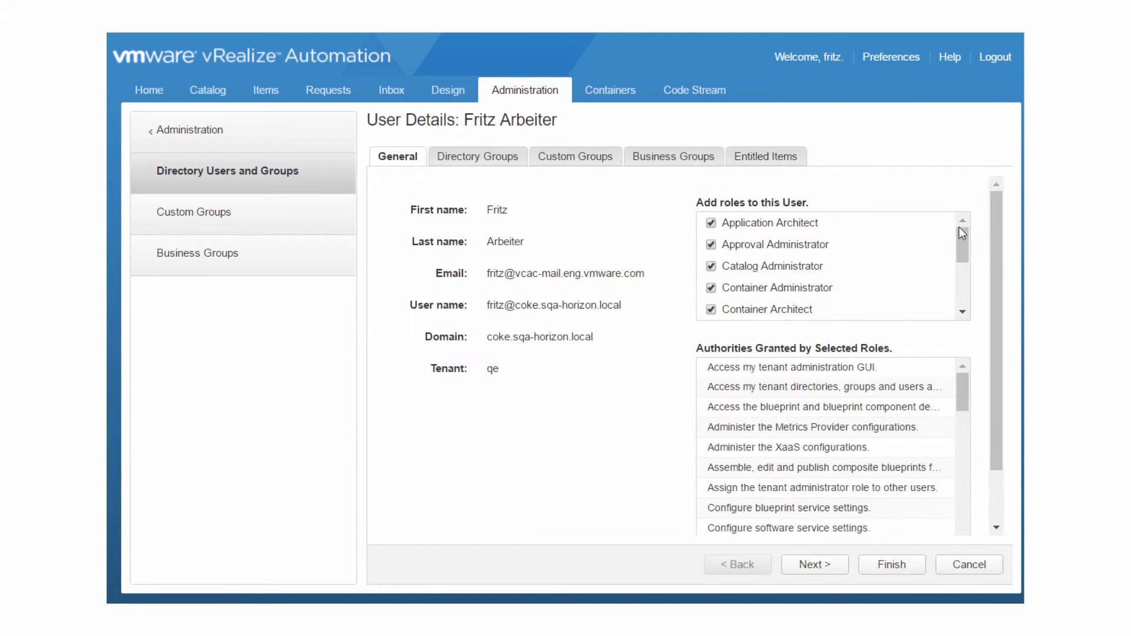
scroll(down, 3)
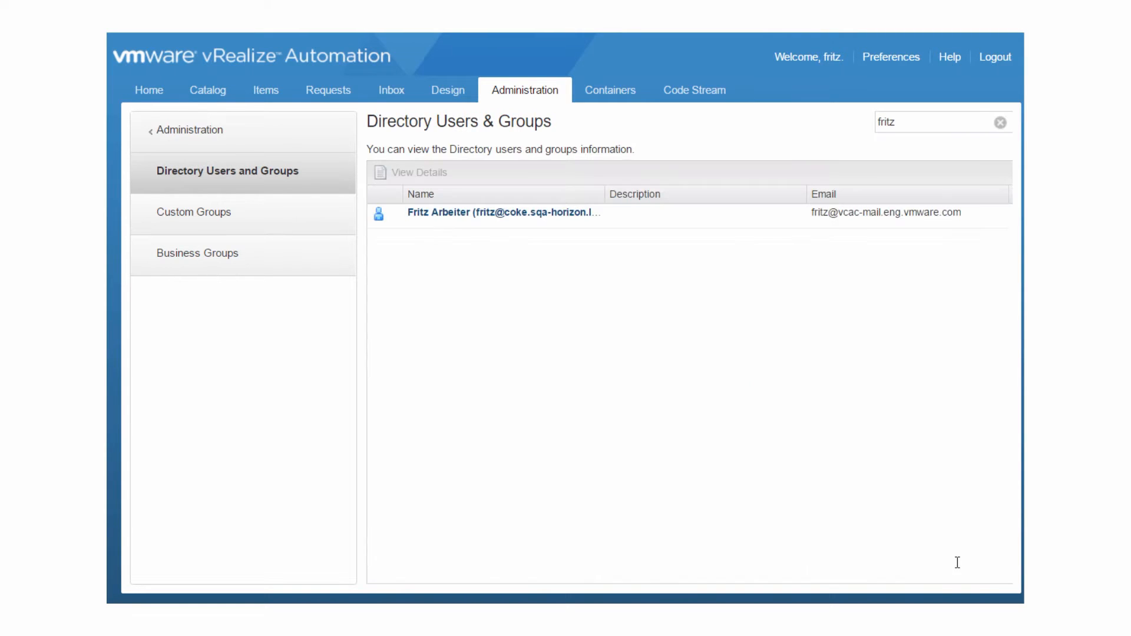
- Open the tom pipeline for editing from the Code Stream pipelines list
click(693, 91)
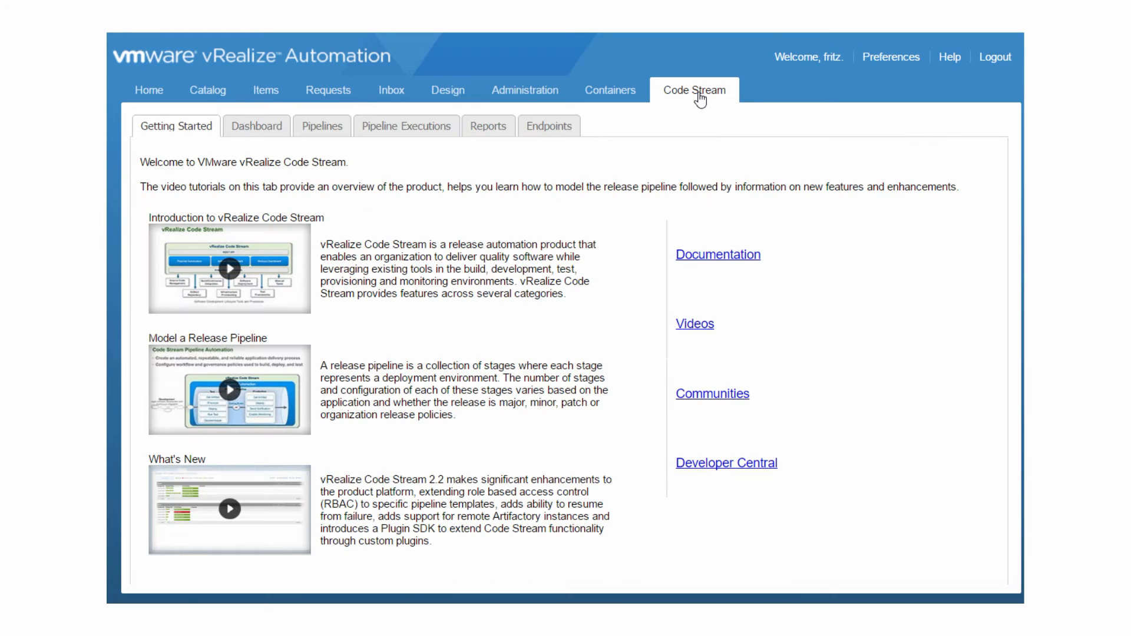
click(322, 126)
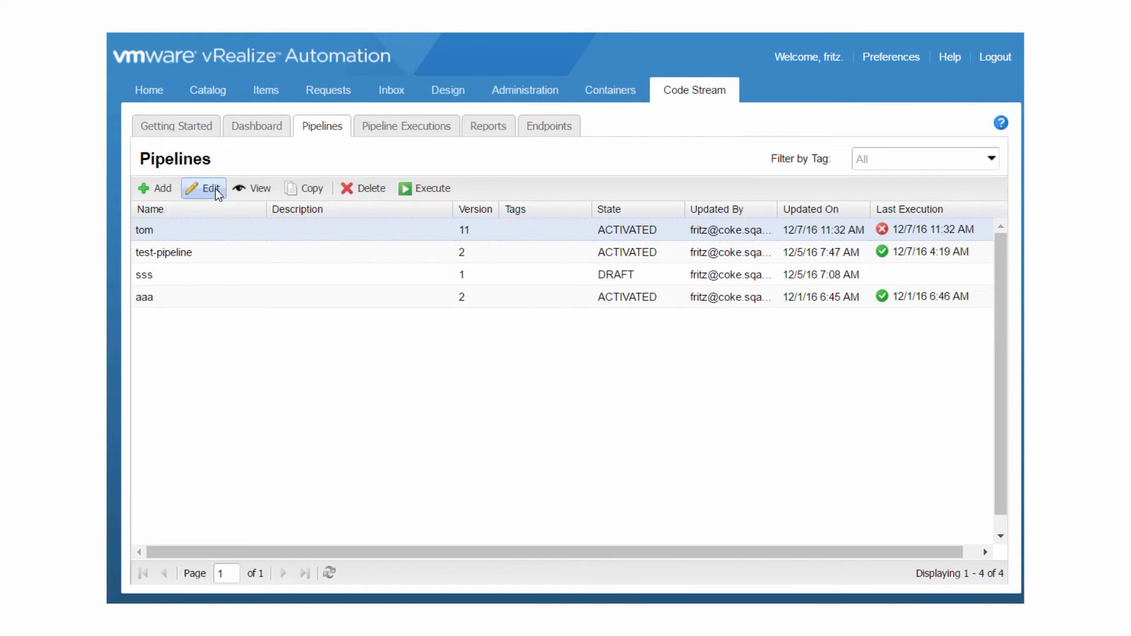
click(211, 189)
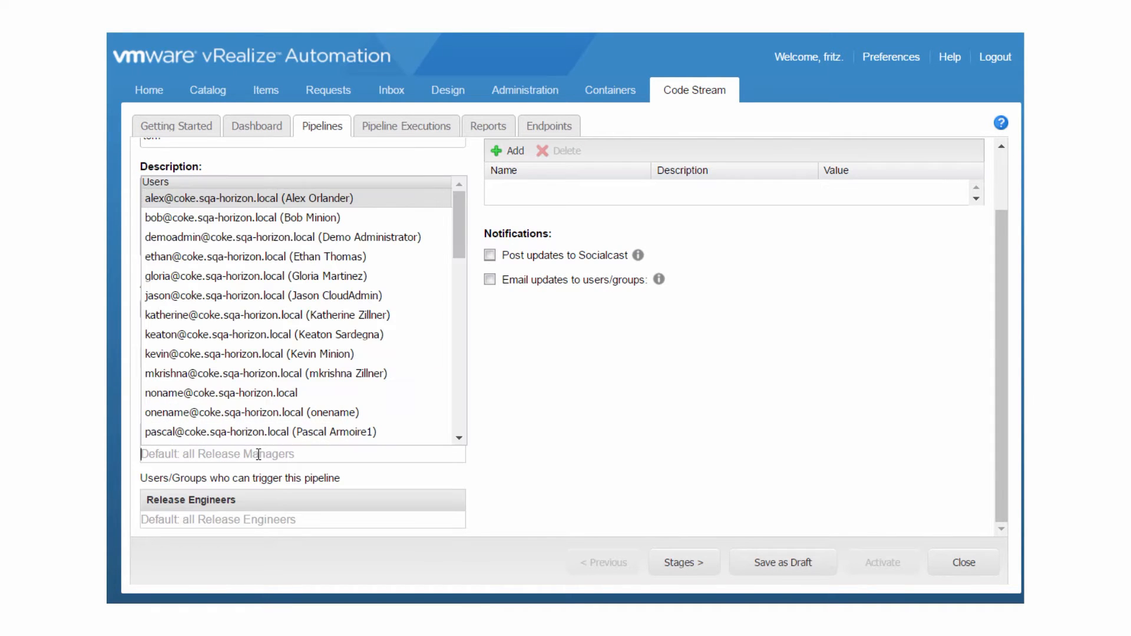
- Add fritz as release manager and release engineer, then save the pipeline
text(fritz)
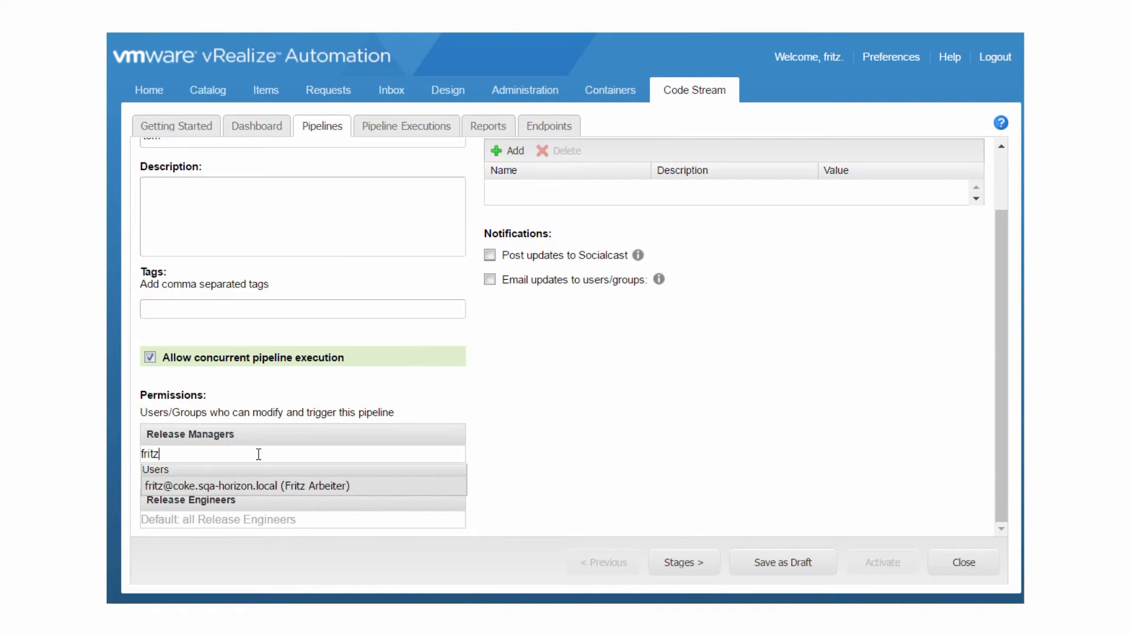
click(245, 486)
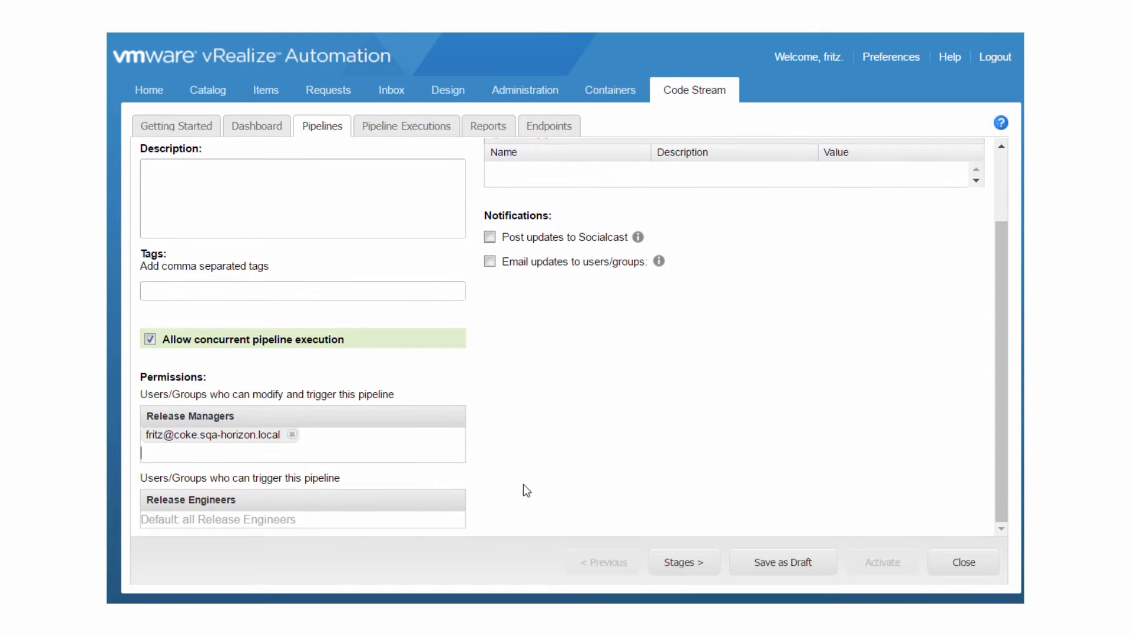
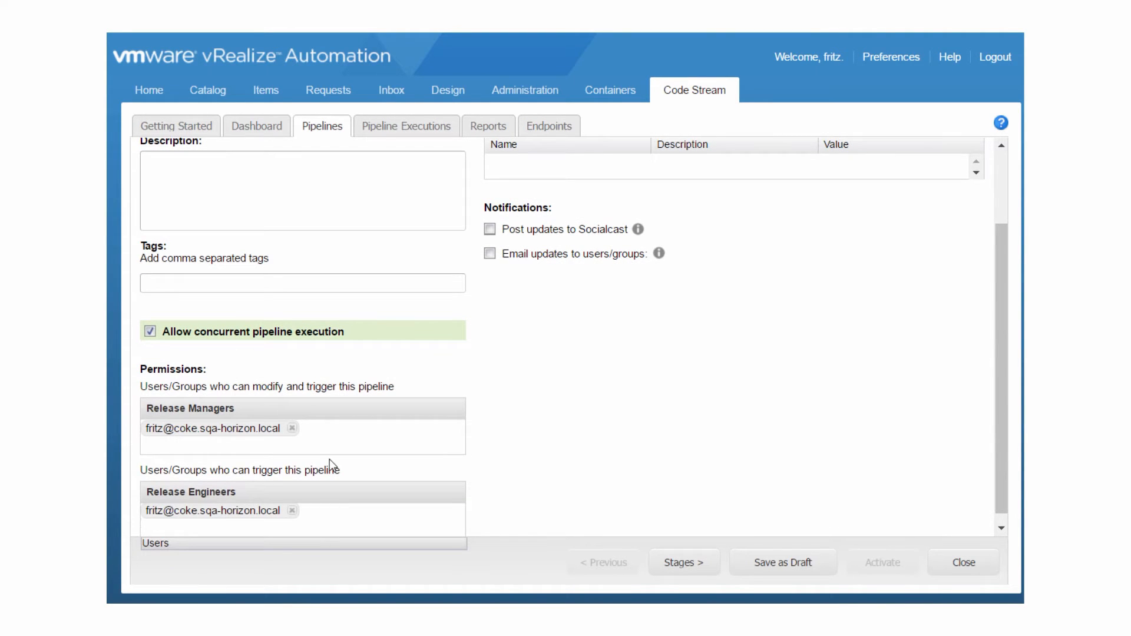
click(783, 563)
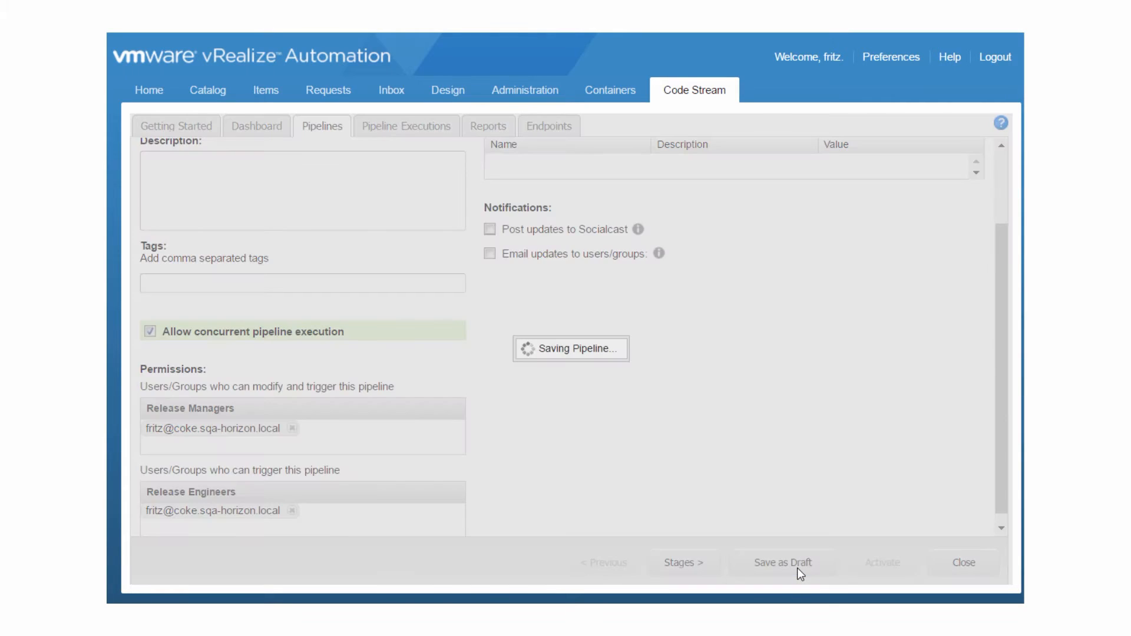
click(783, 563)
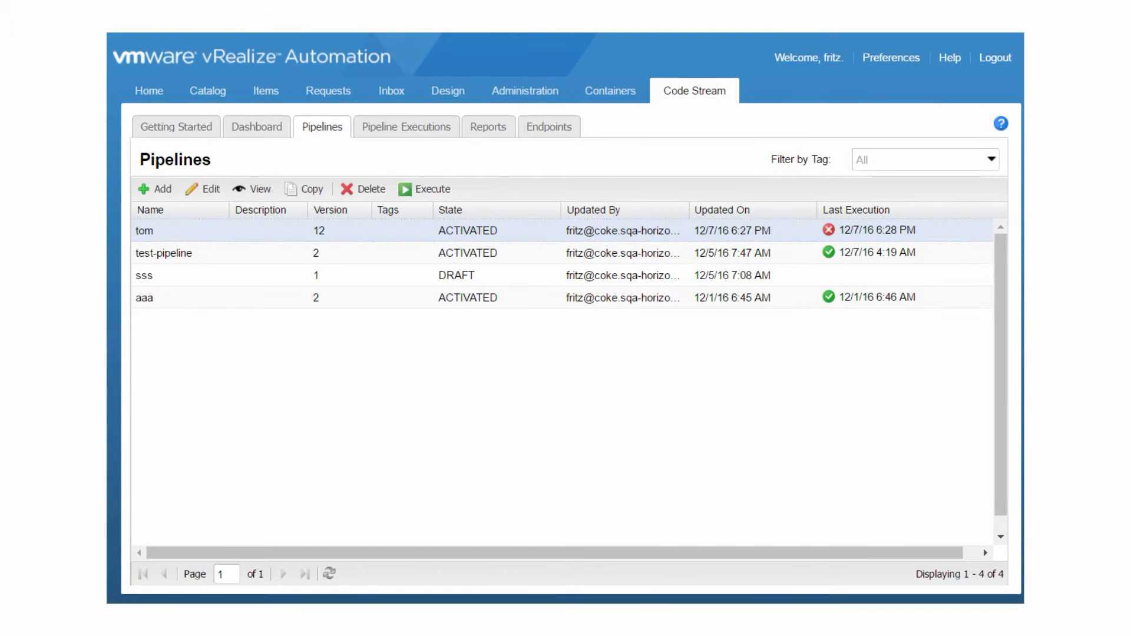
mouse_move(1006, 350)
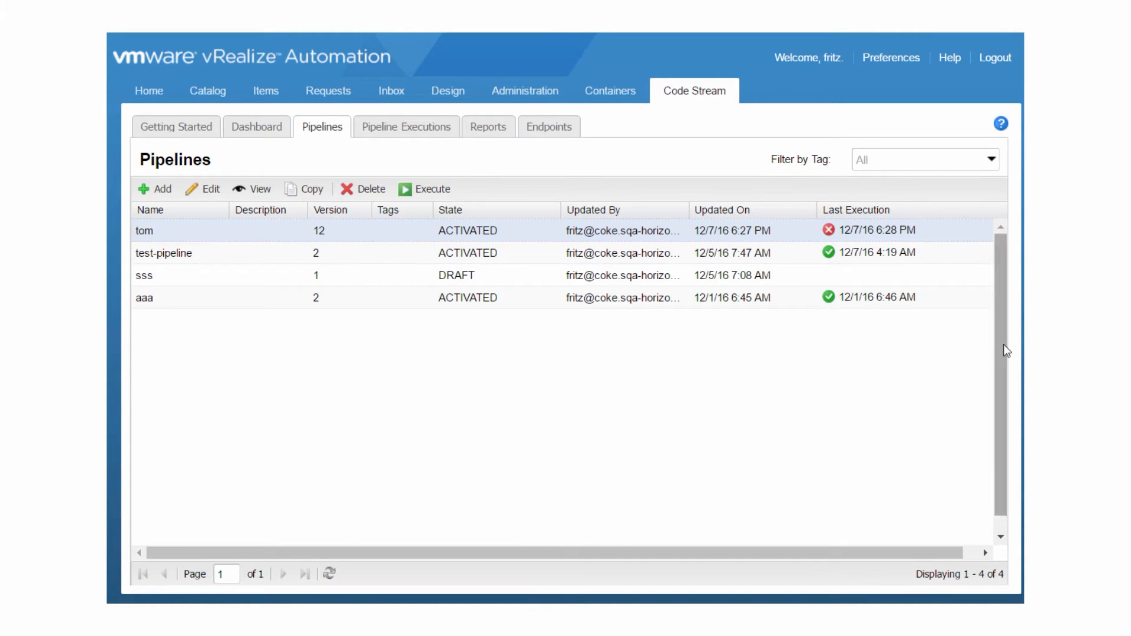
mouse_move(871, 232)
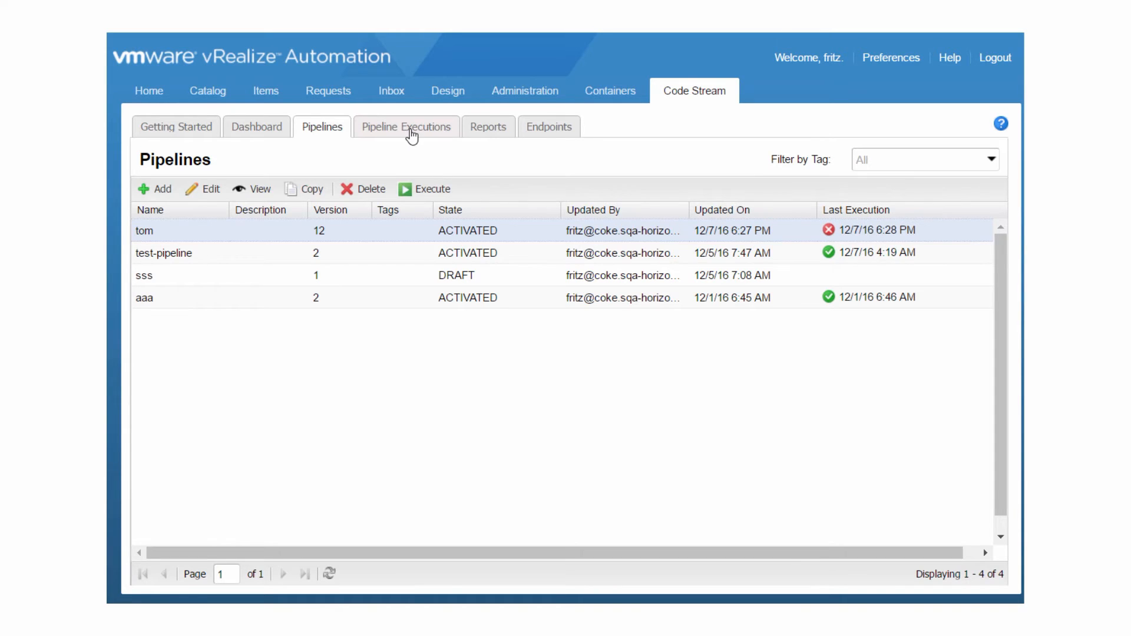
- Review the latest failed tom execution's task error, then resume that run
click(406, 127)
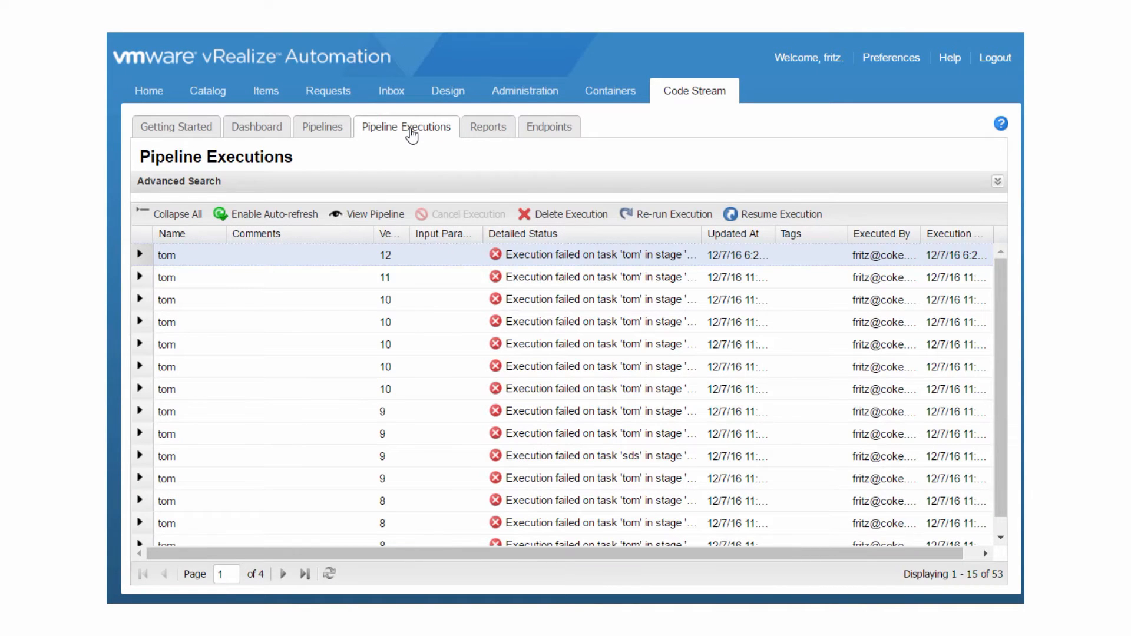
mouse_move(634, 255)
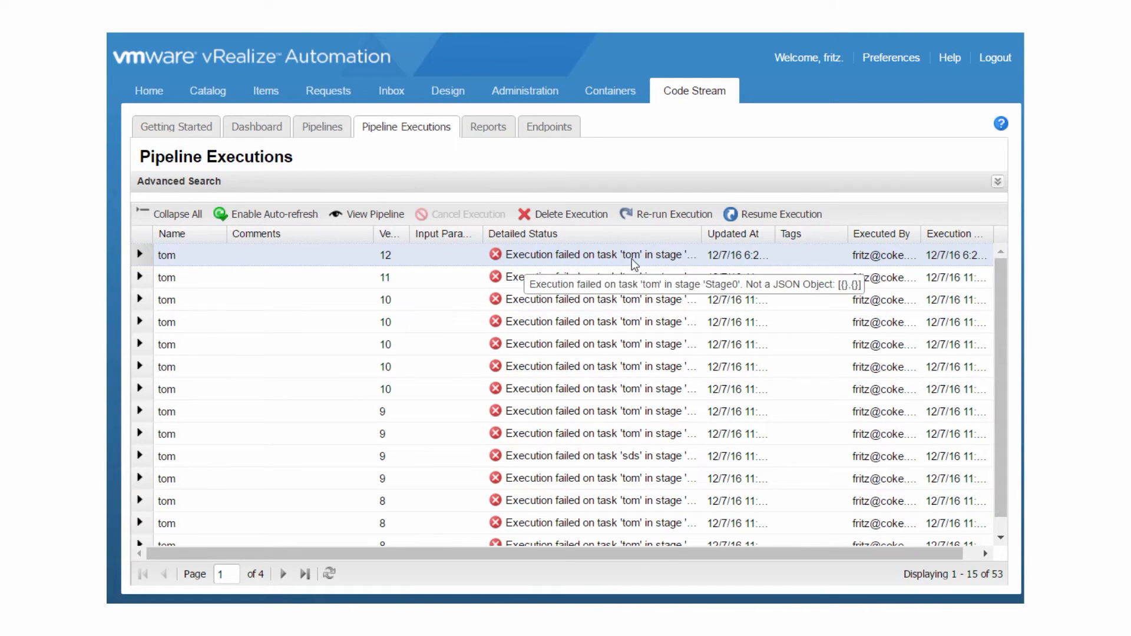
click(140, 255)
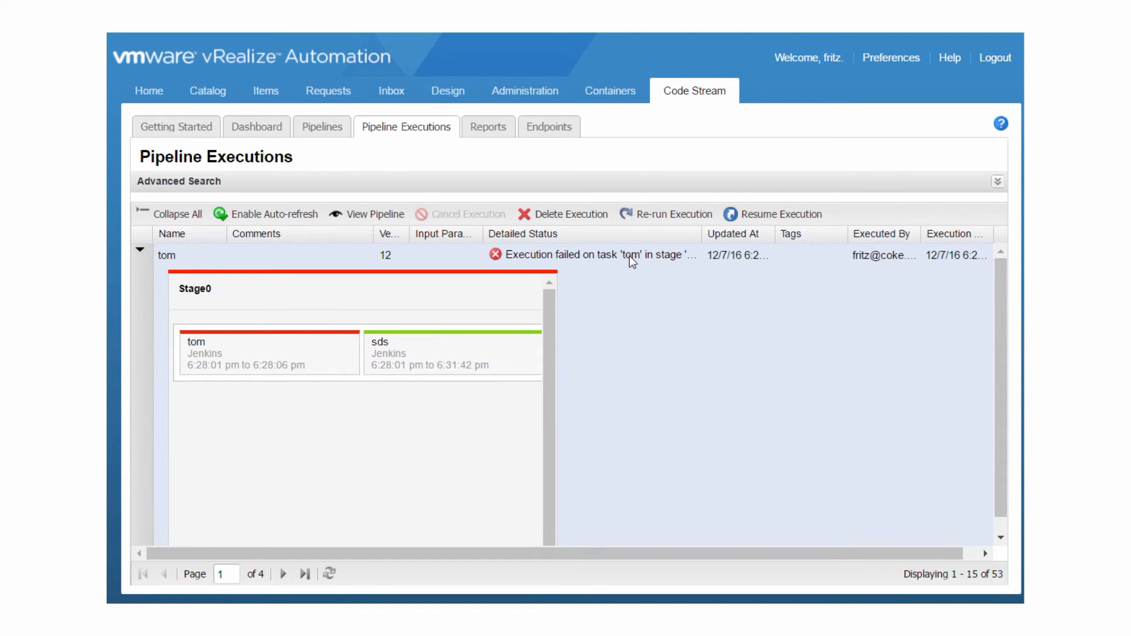
mouse_move(321, 368)
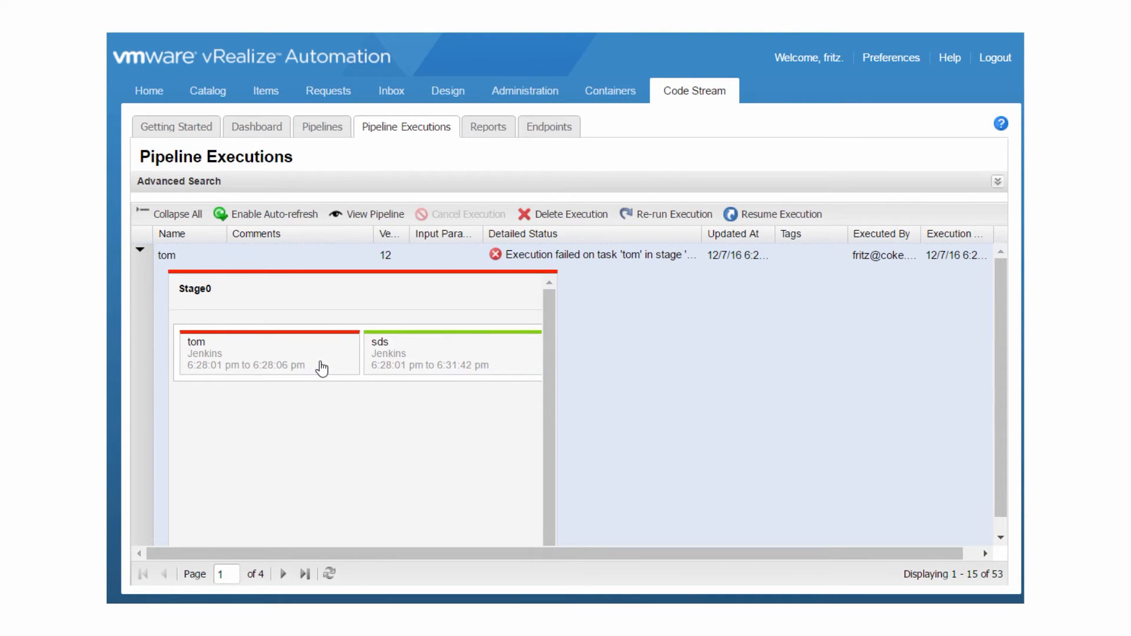
click(267, 353)
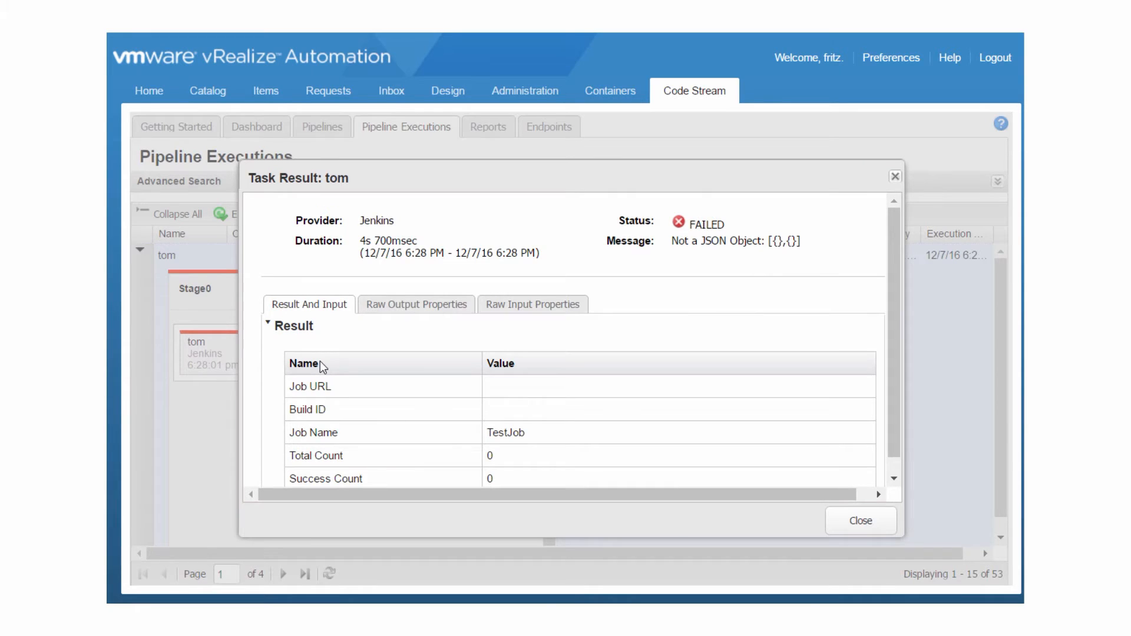
mouse_move(733, 260)
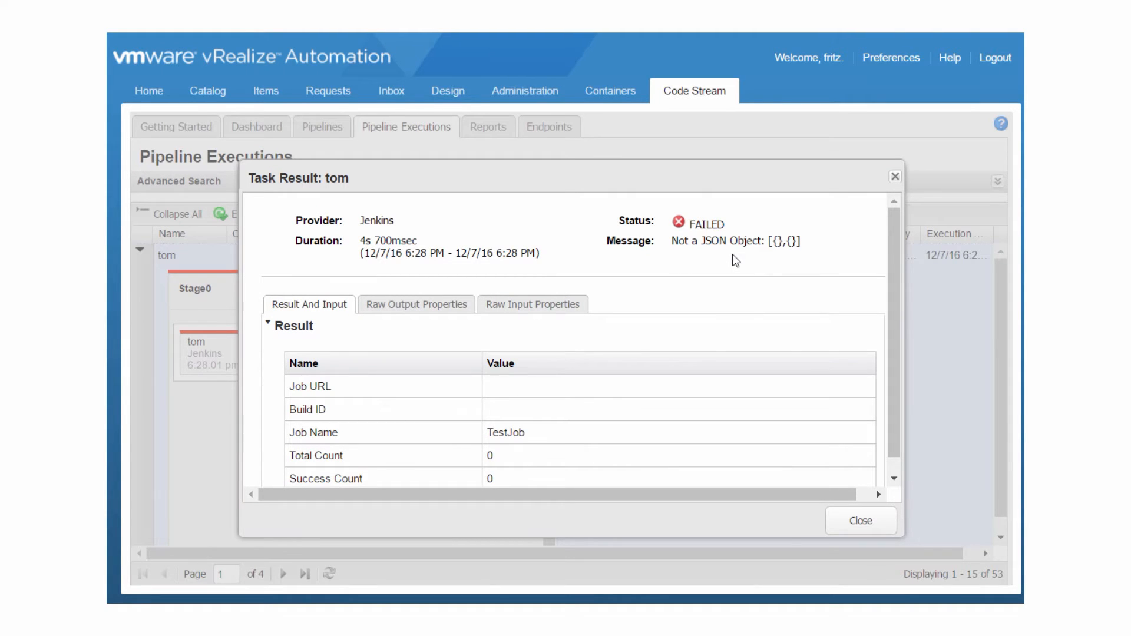
mouse_move(868, 577)
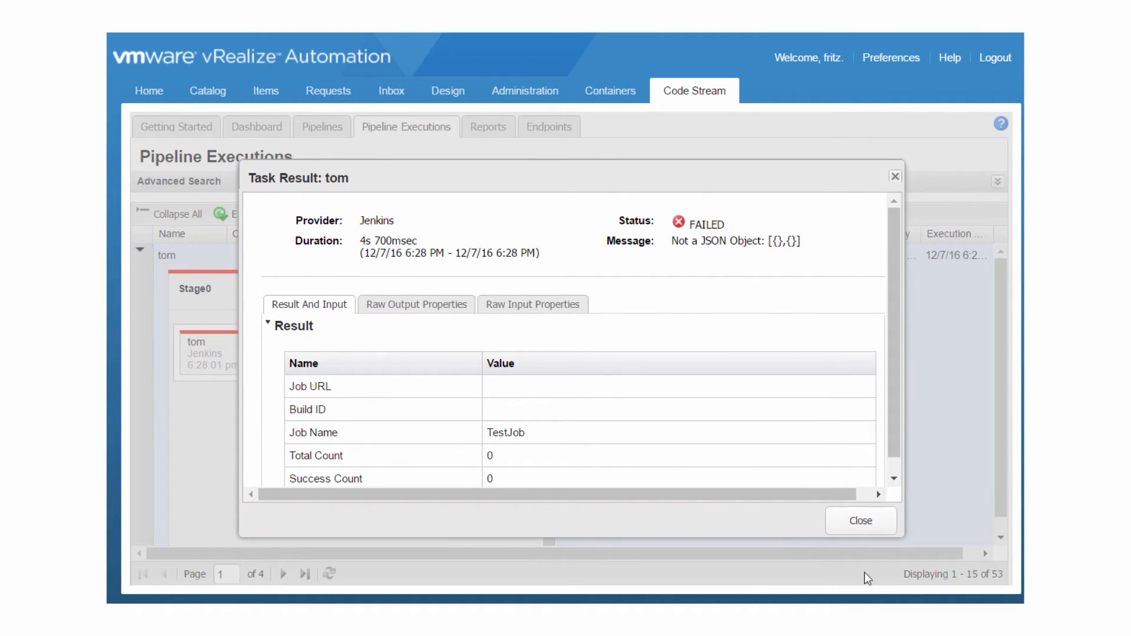
click(861, 521)
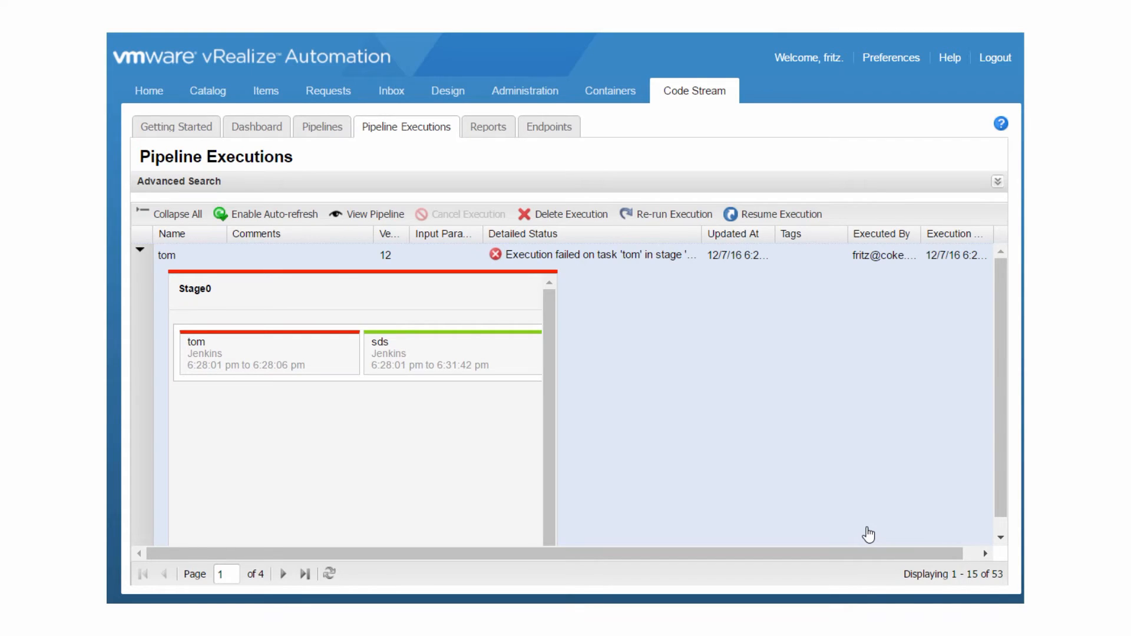
click(775, 215)
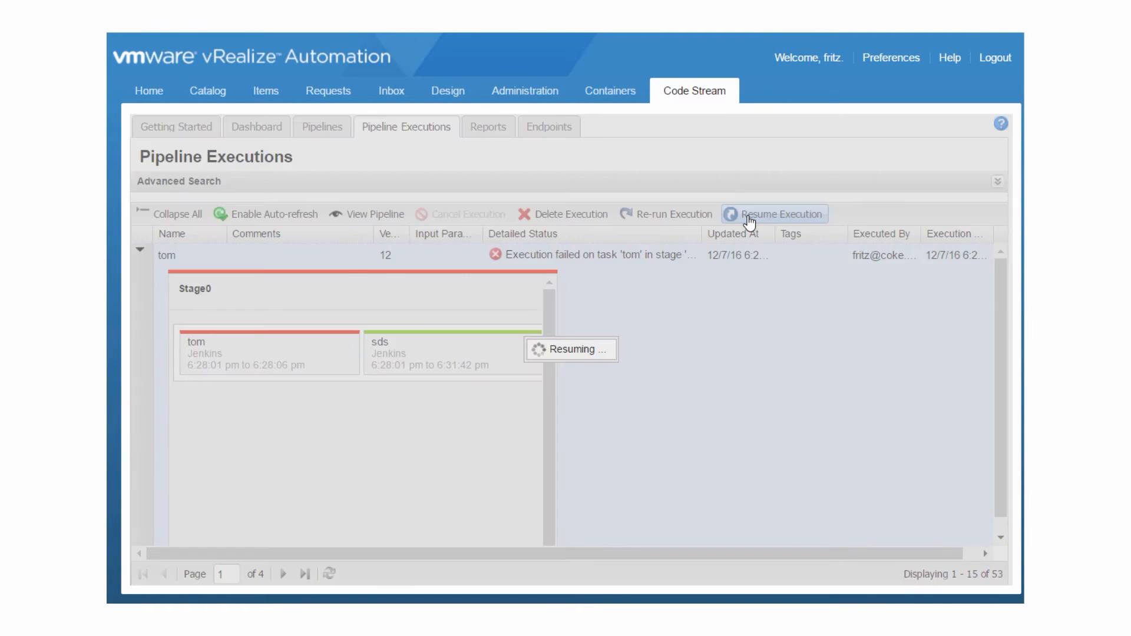
click(779, 213)
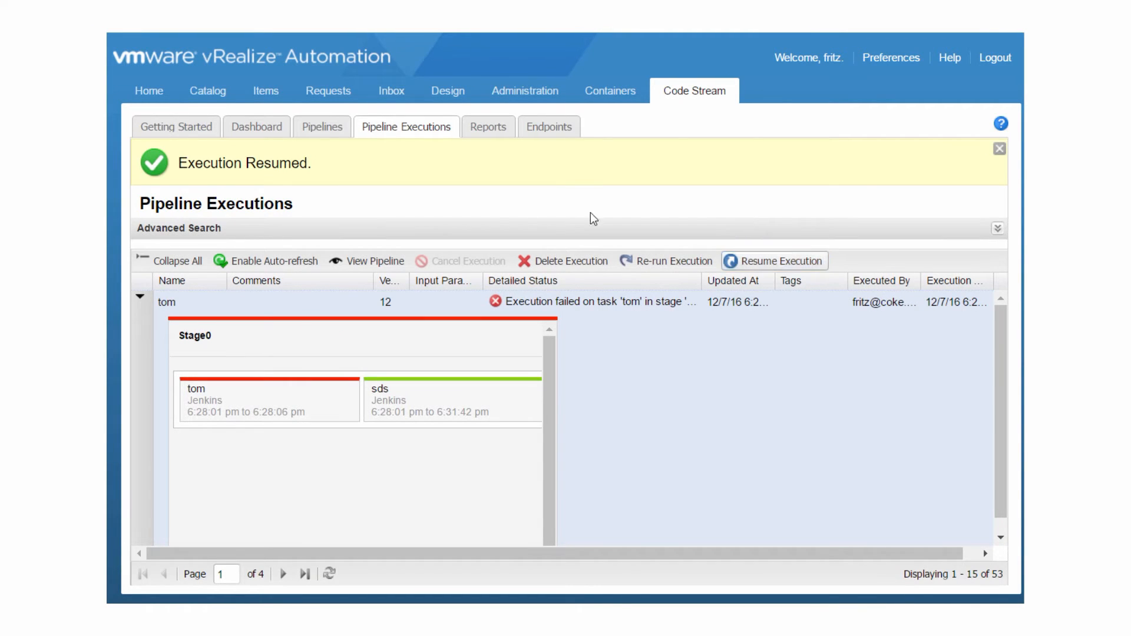
- Switch the Code Stream Dashboard to the Default dashboard
click(256, 127)
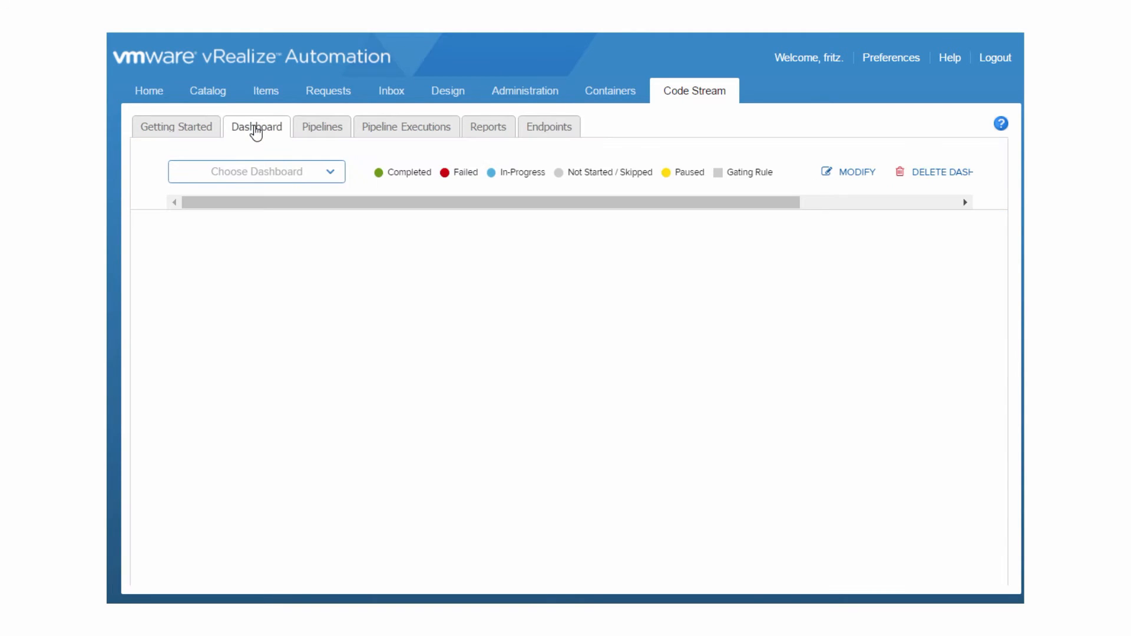
click(257, 171)
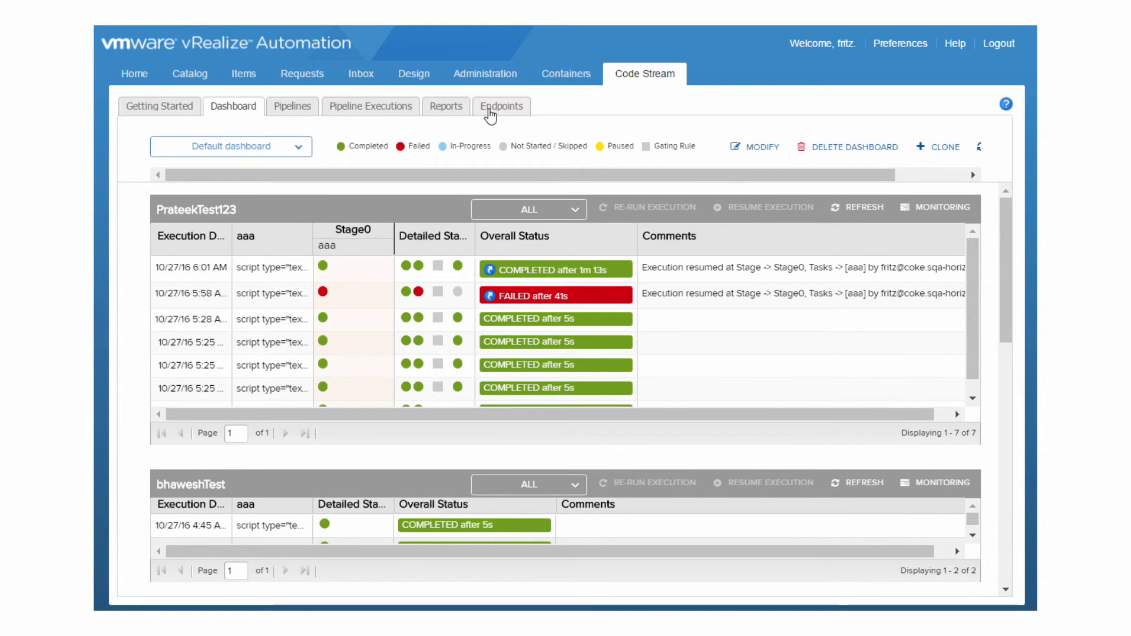
- Create an Artifactory-type endpoint named Artifactory test with admin credentials and save it
click(501, 106)
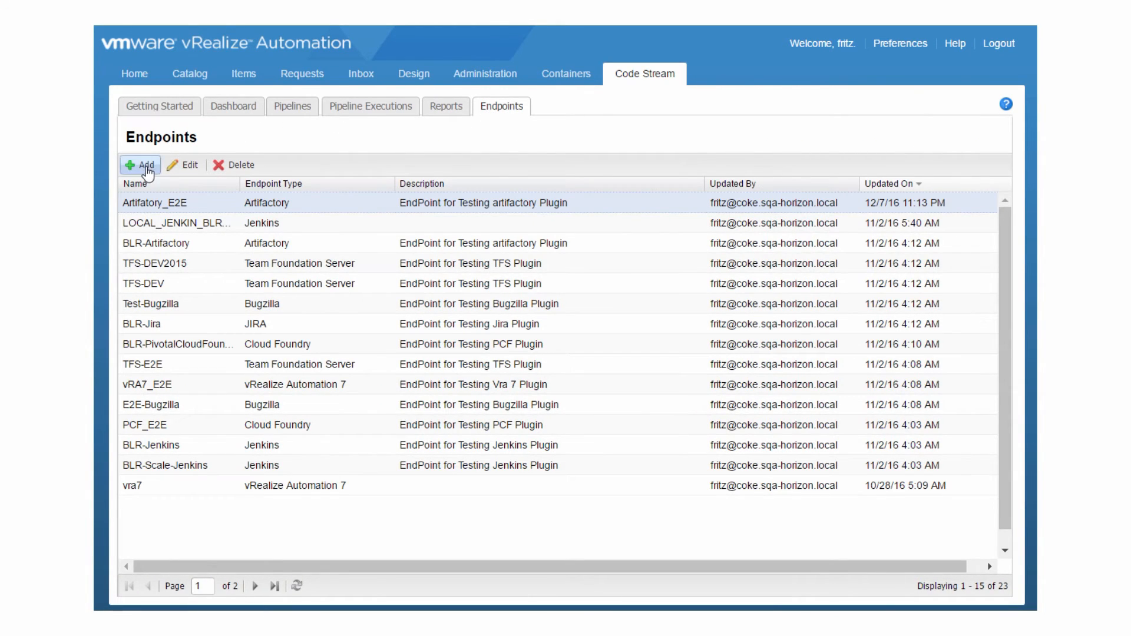
click(140, 164)
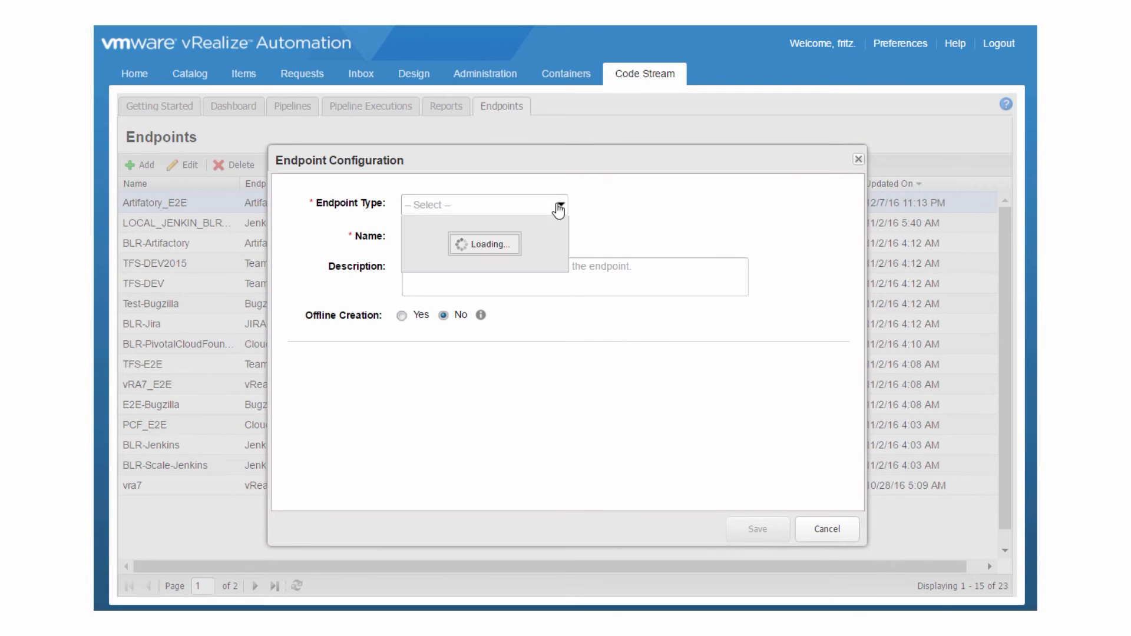
click(483, 204)
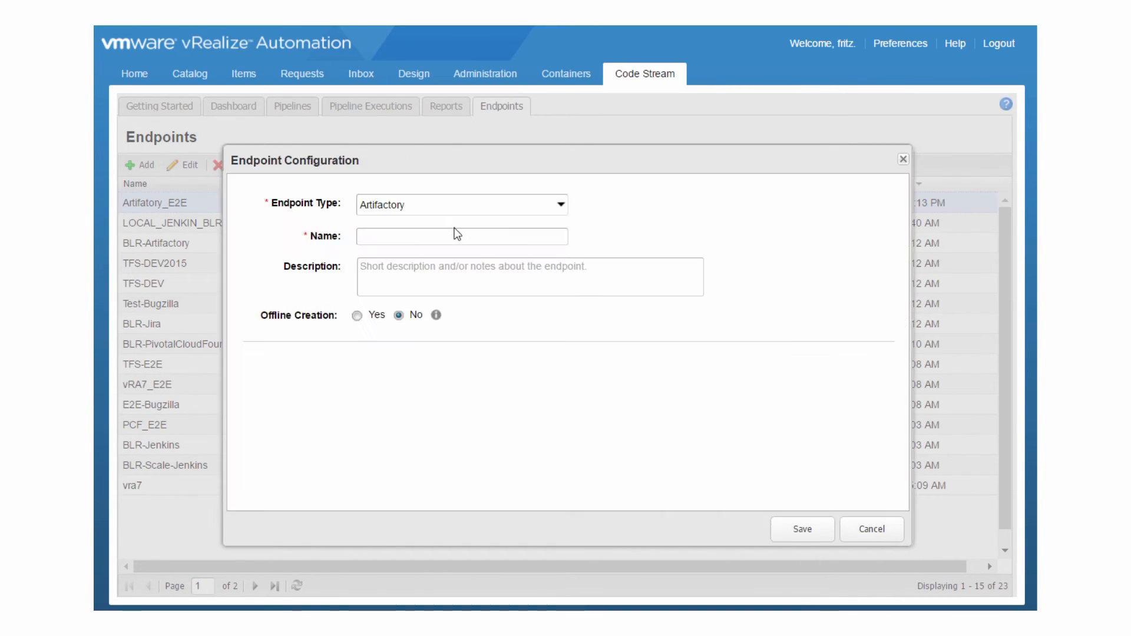
text(Artifactory)
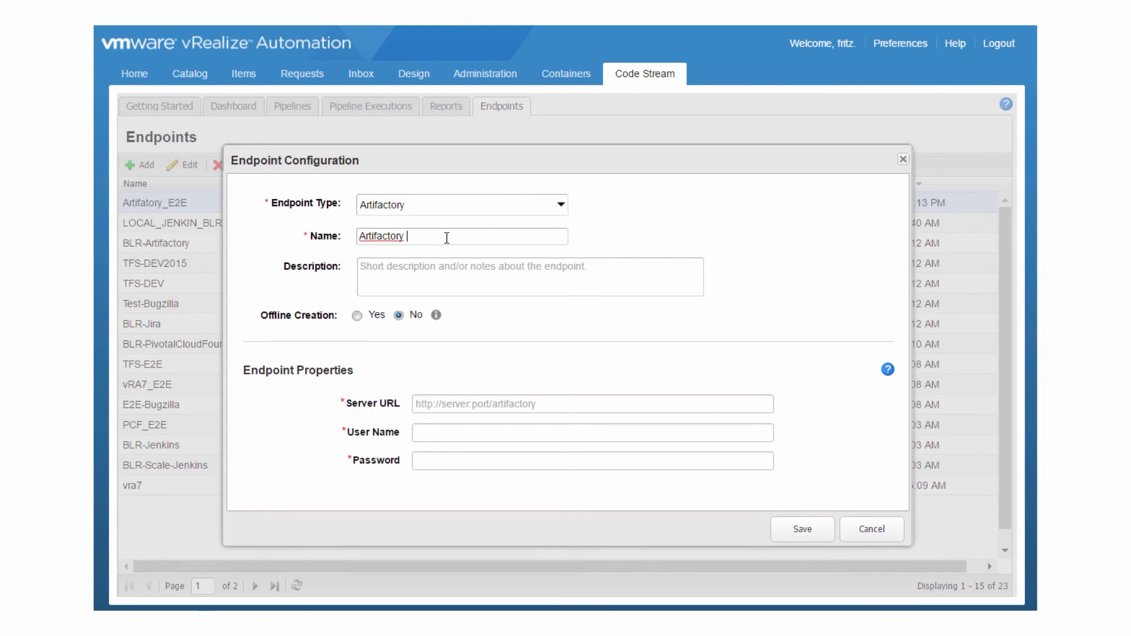
text(Testing Artifactory plug-in)
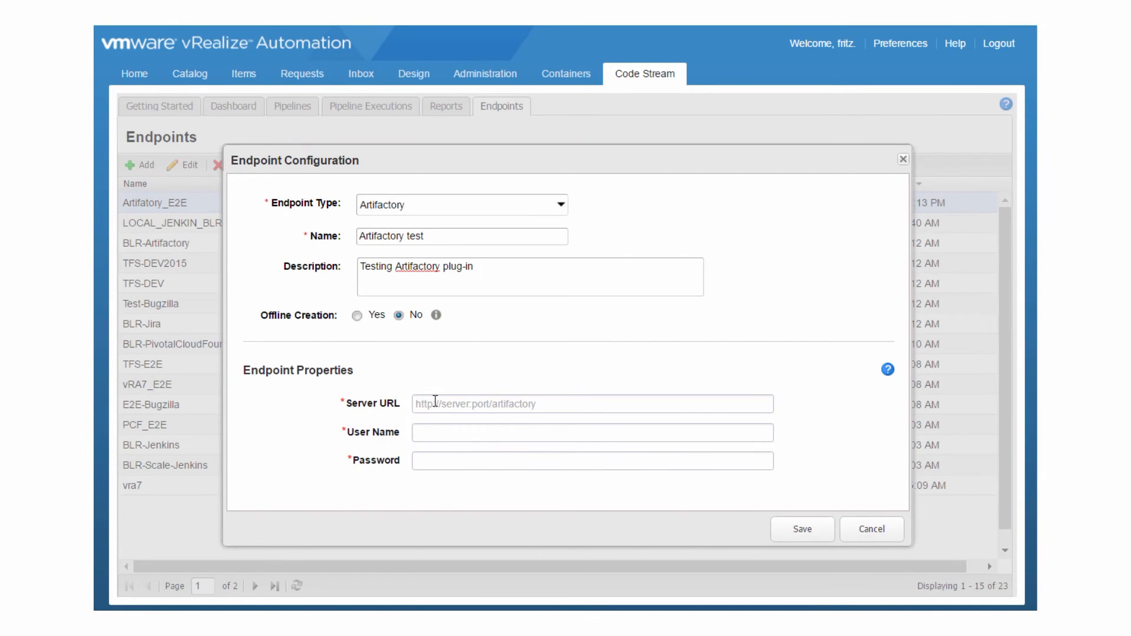
text(admin)
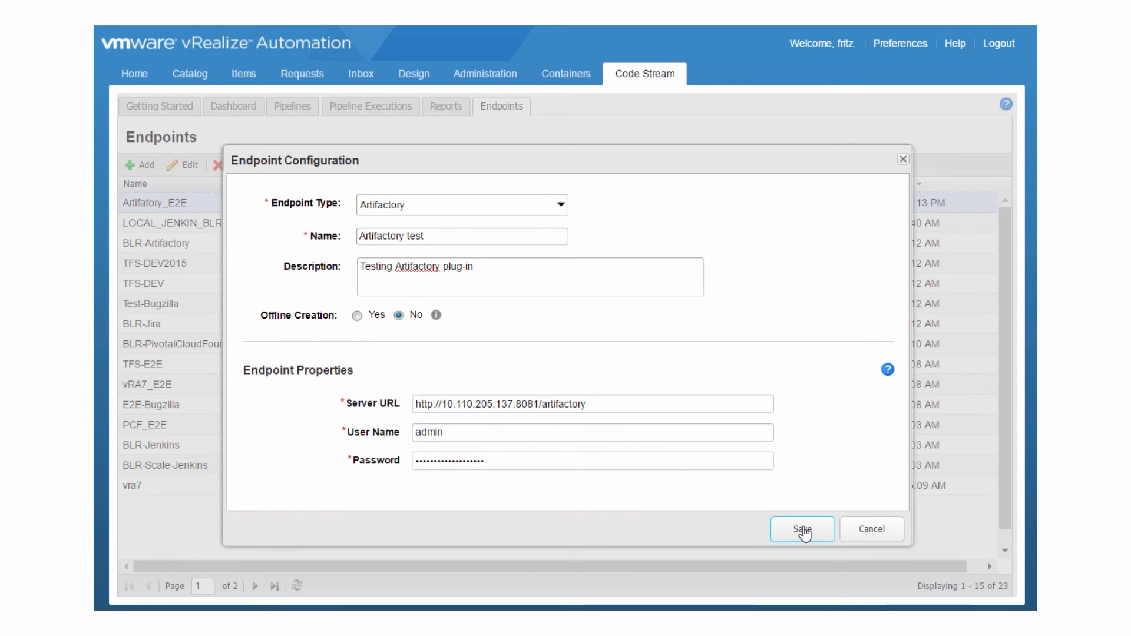
click(591, 461)
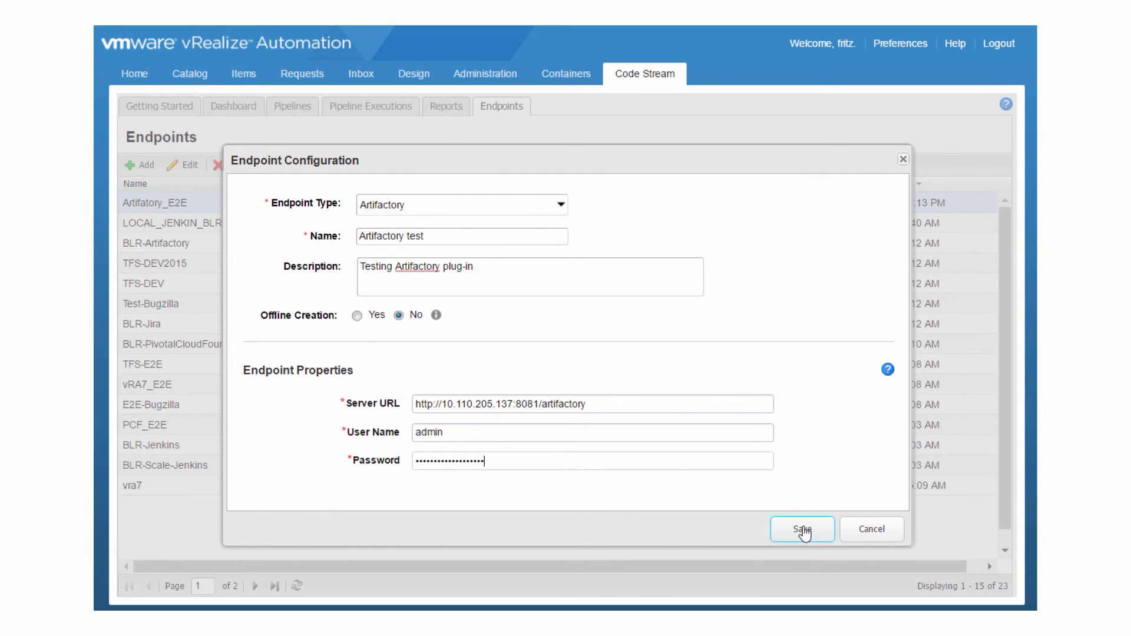
click(802, 529)
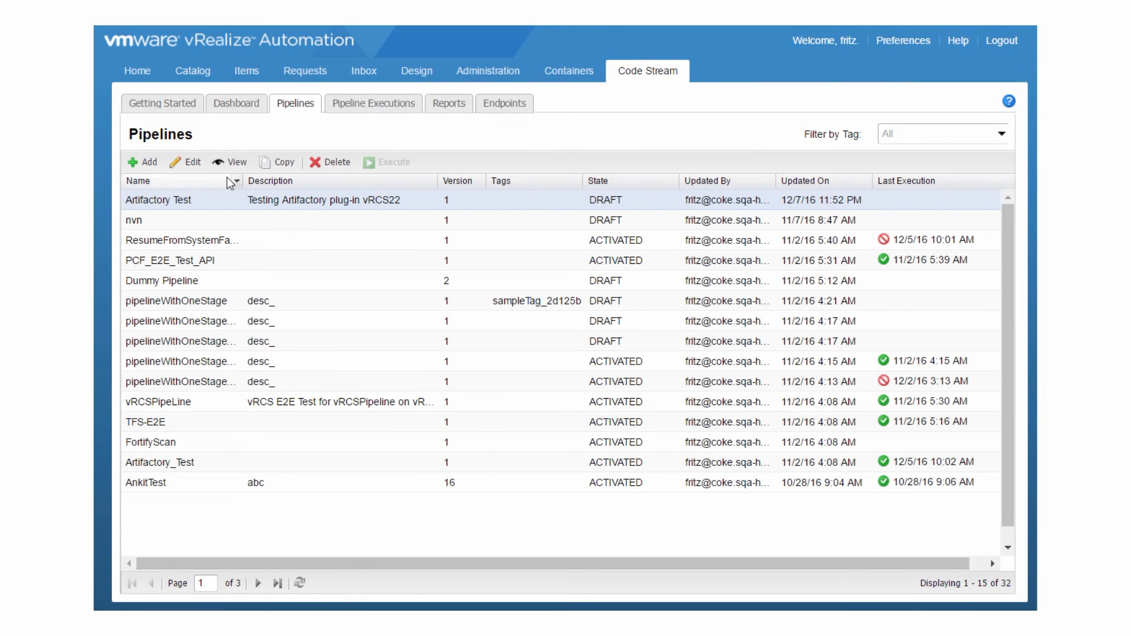
- Add an Artifactory-provider task 'Testing plug-in' to Artifactory Test's Stage0 and save the draft
click(187, 161)
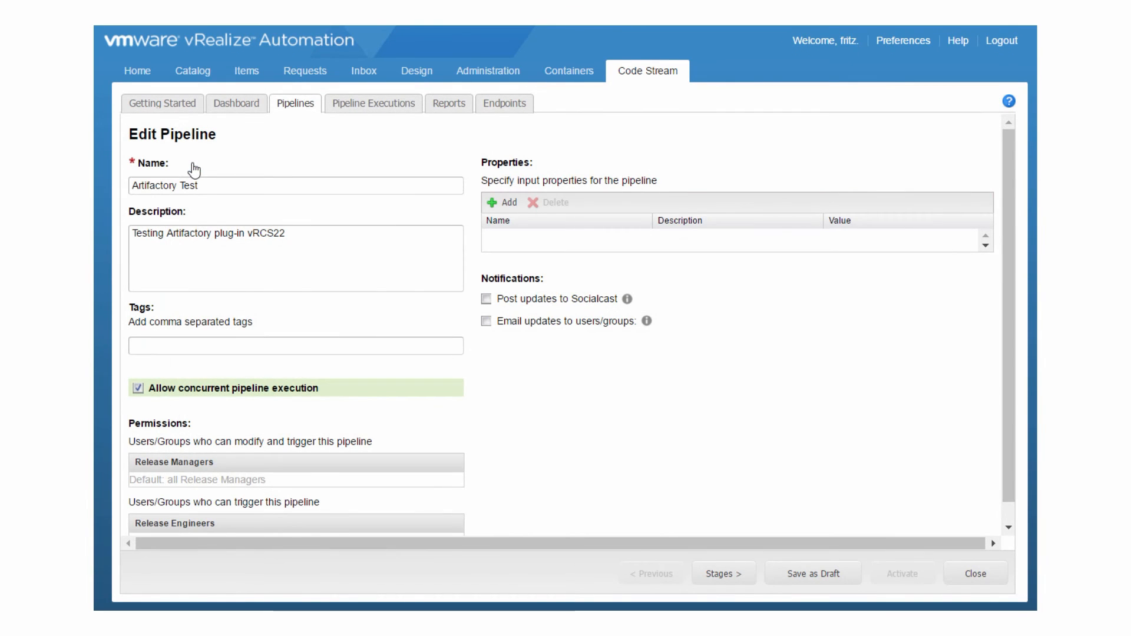
mouse_move(724, 573)
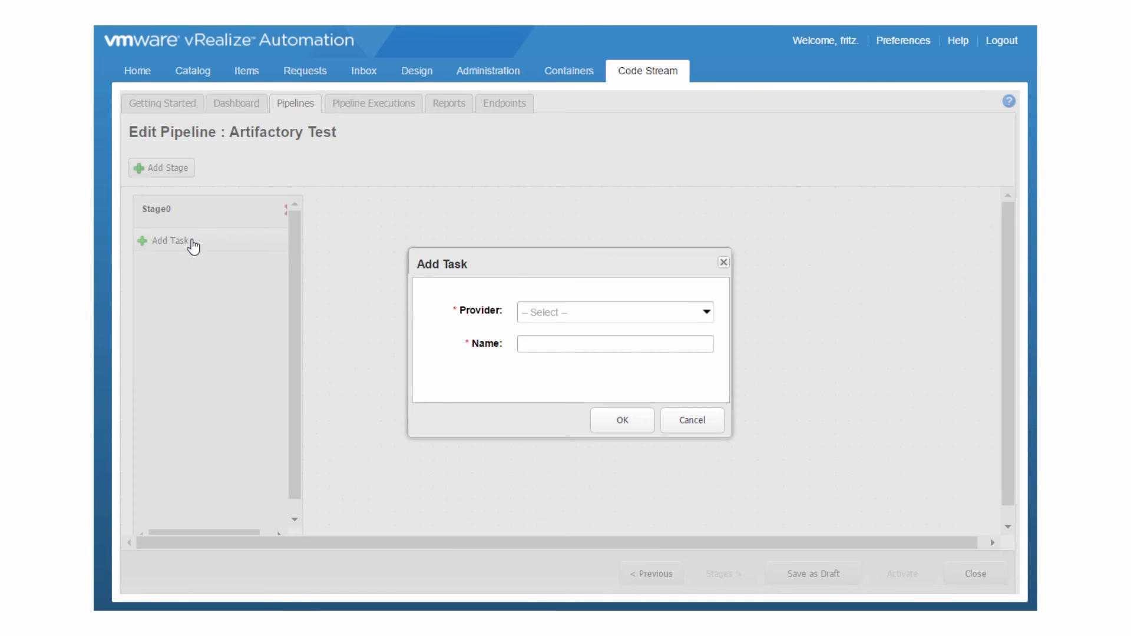
click(614, 311)
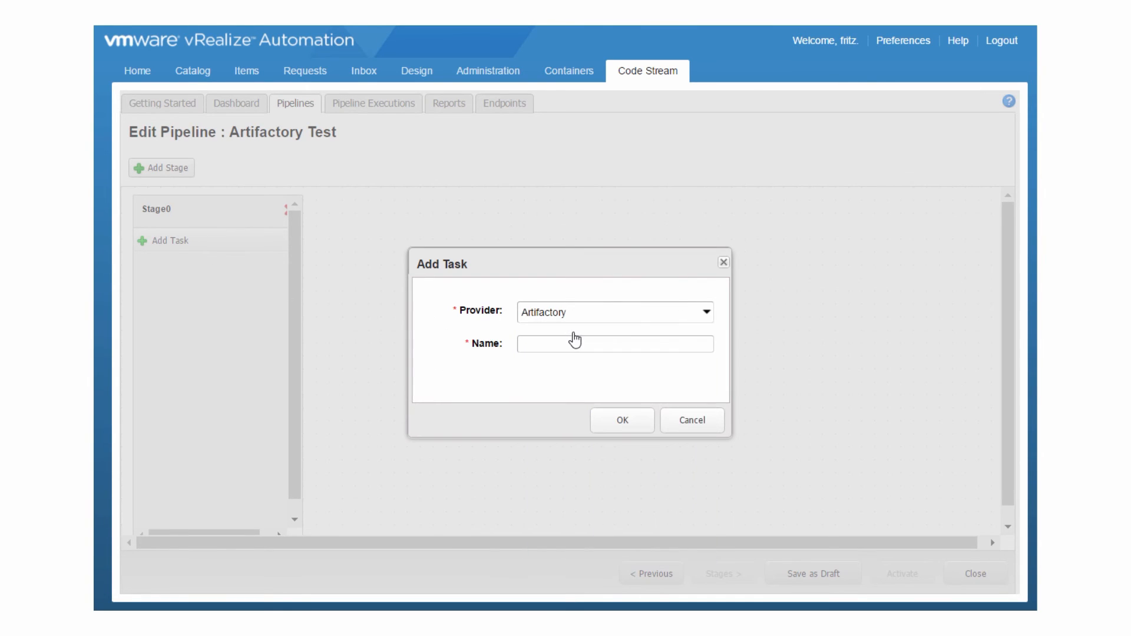
text(Testing plug-i)
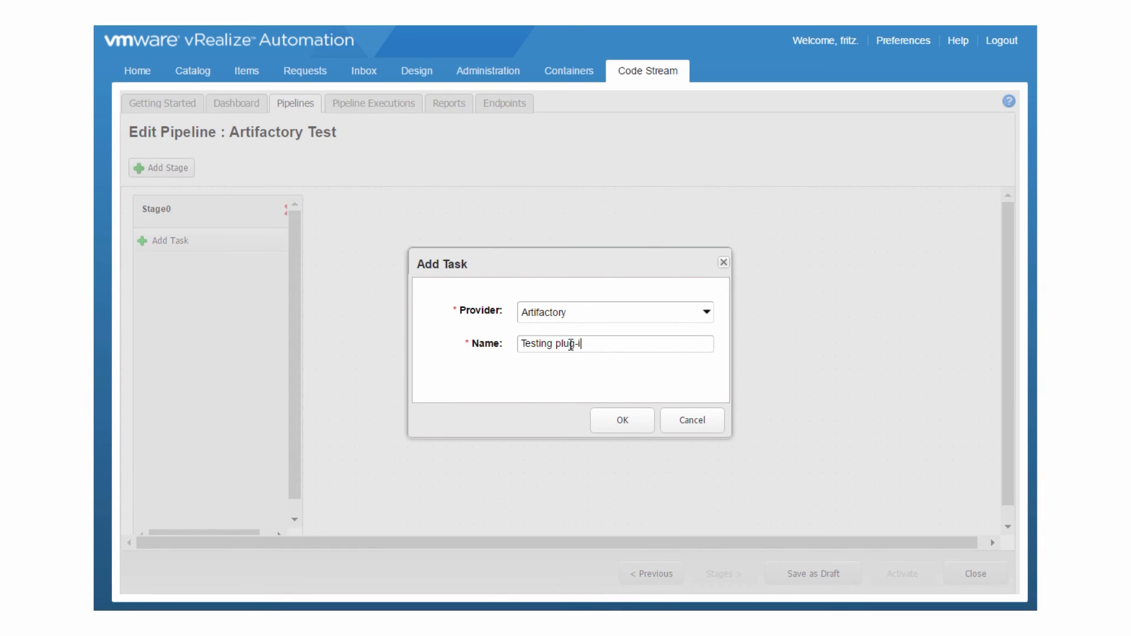
click(621, 420)
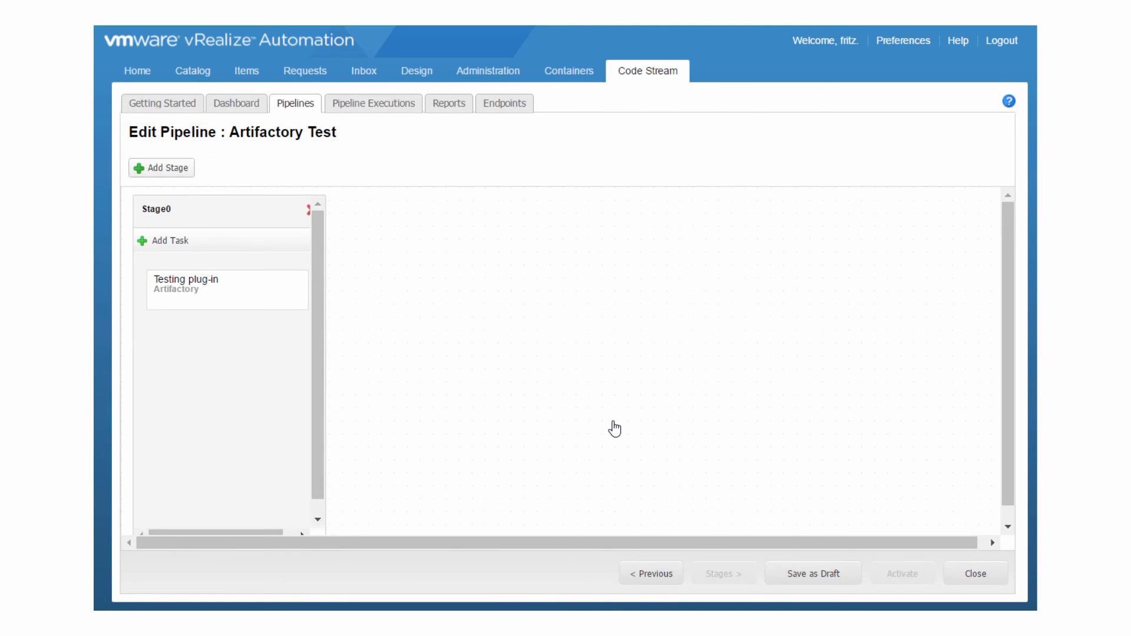
click(812, 573)
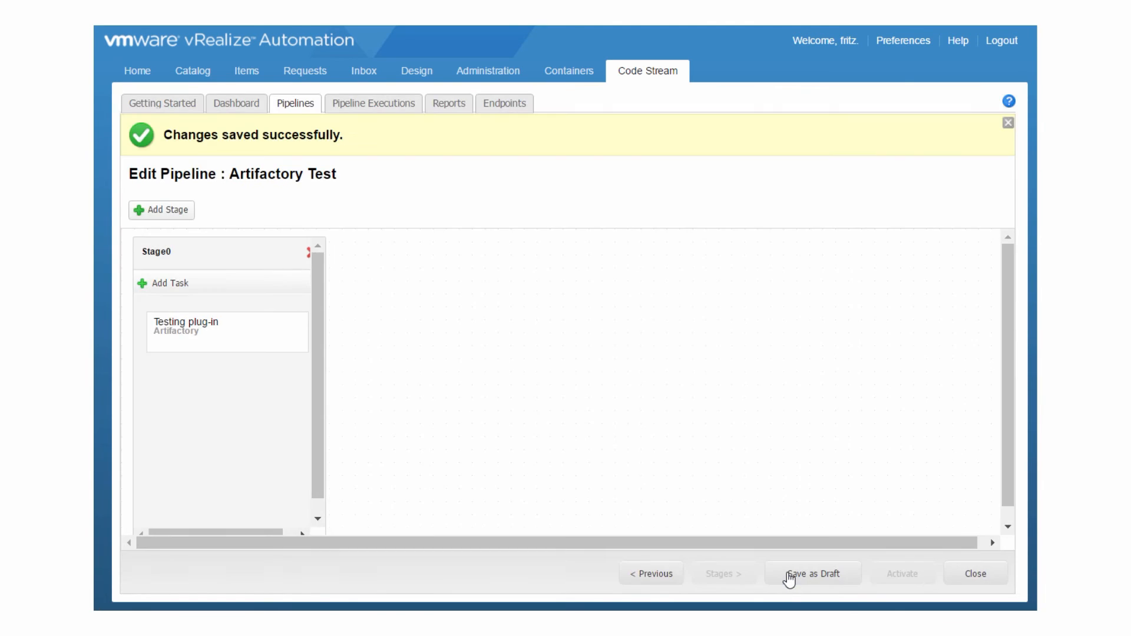